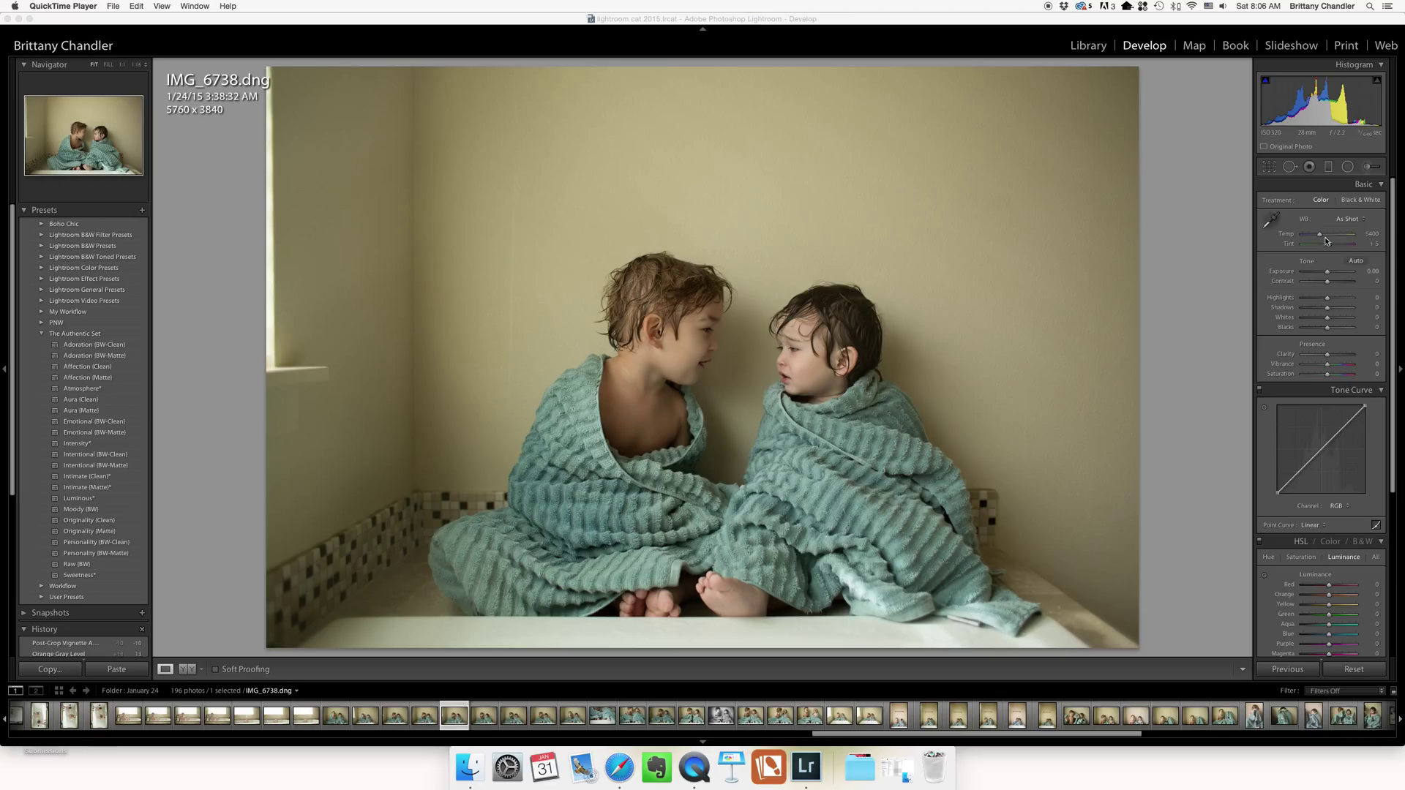
- Neutralise the yellow cast with white balance Temp 5250, Tint +31 and raise Contrast +27, Clarity +20
left_click(1270, 218)
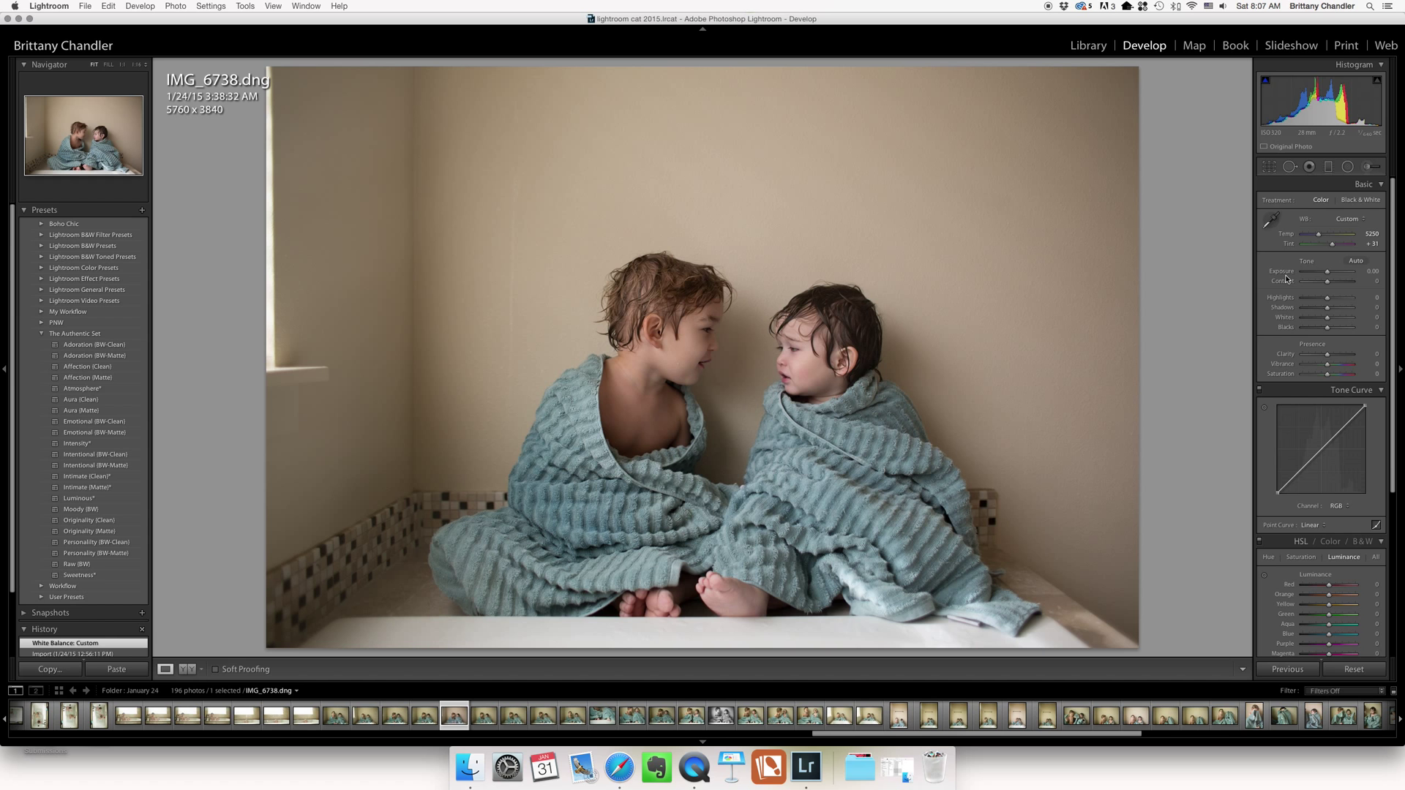
mouse_move(1327, 355)
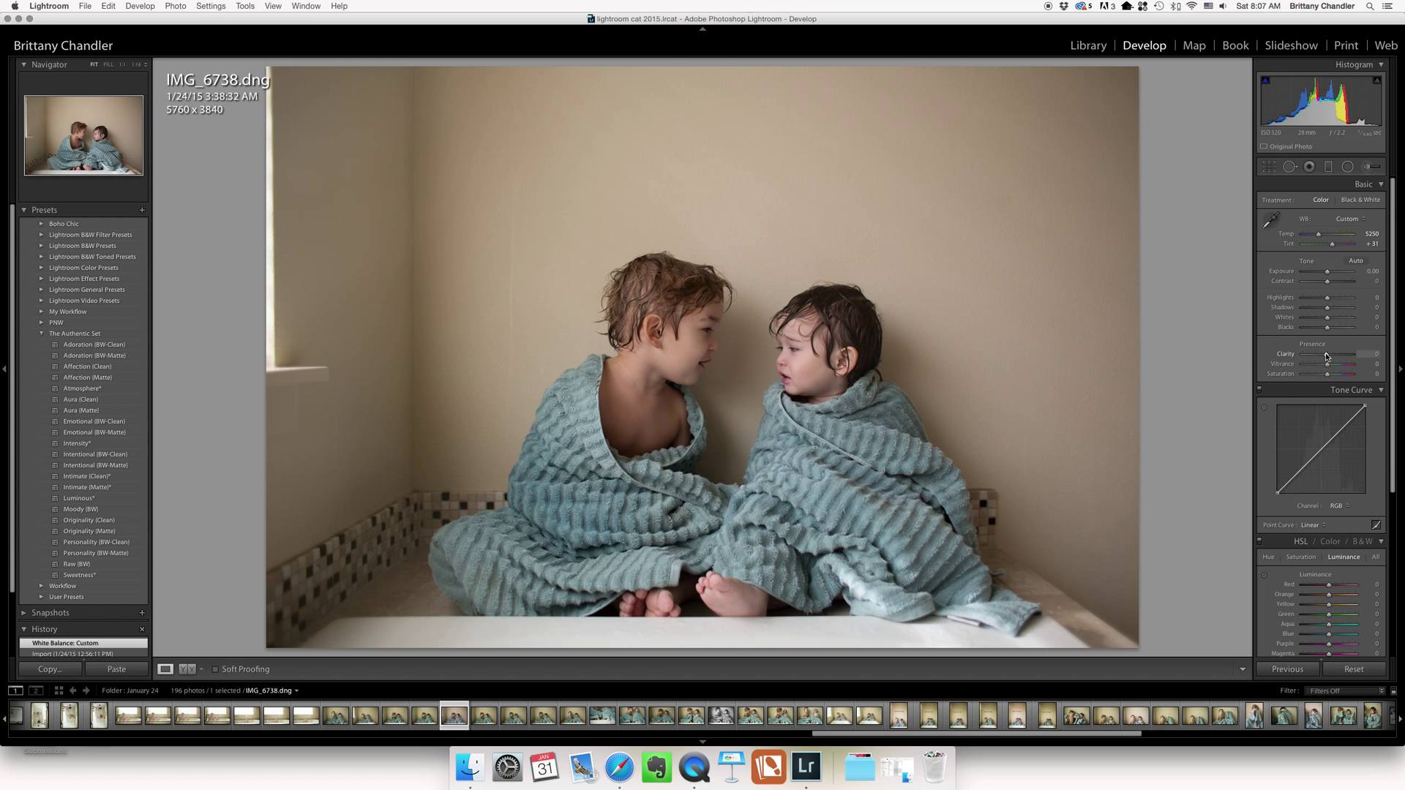
left_click_drag(1330, 354, 1348, 354)
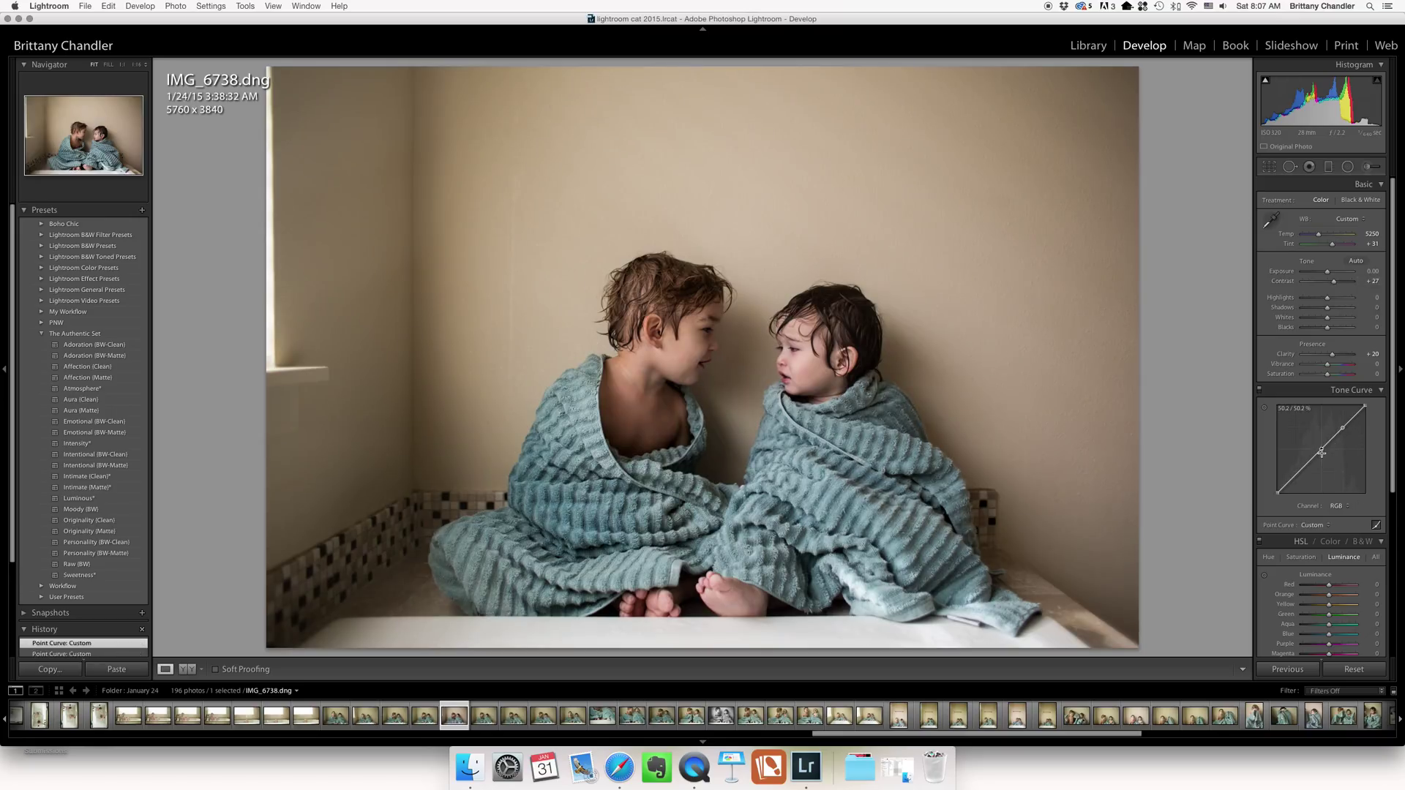
- Lift the tone curve's black point for a matte shadow fade, then switch the photo to Black & White
left_click_drag(1321, 452, 1347, 426)
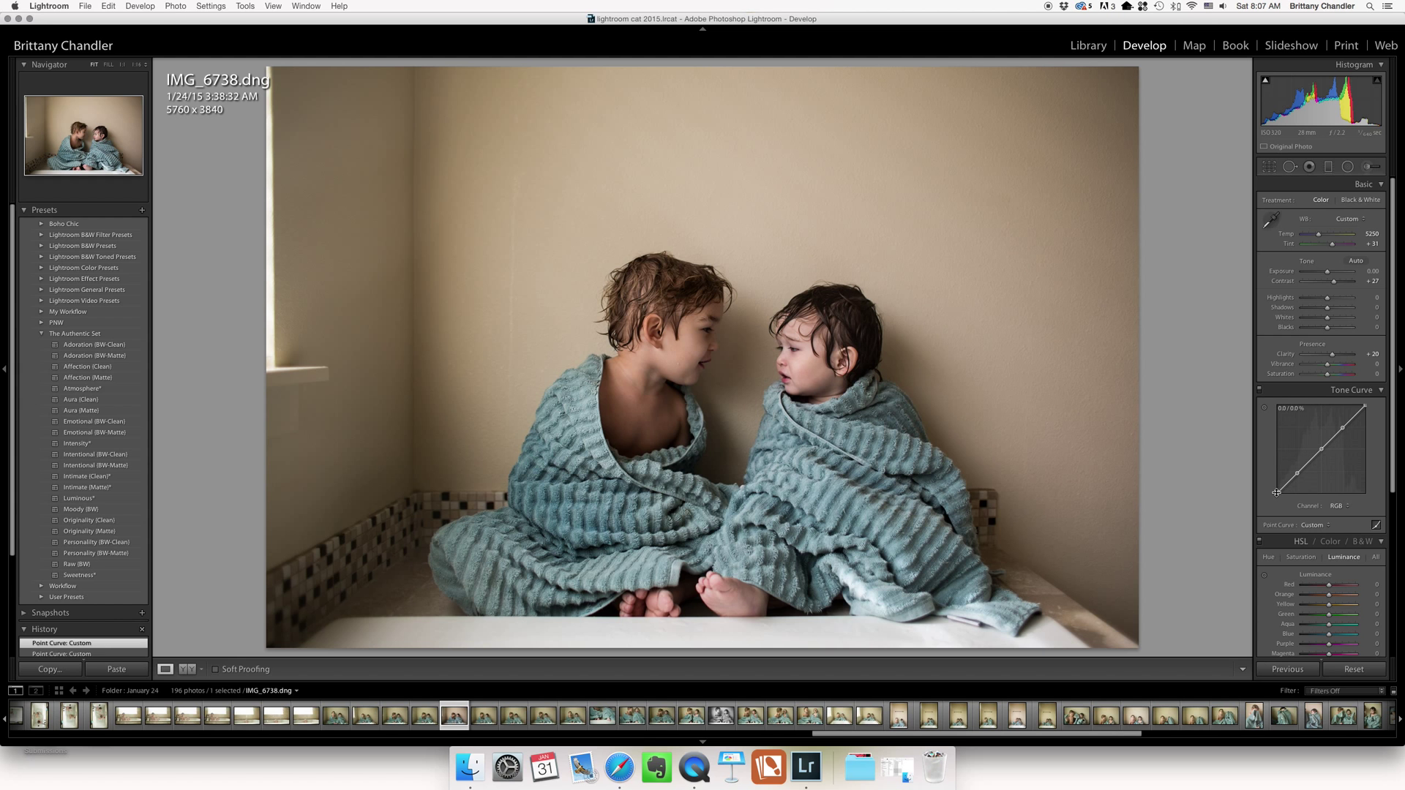
left_click_drag(1276, 492, 1283, 482)
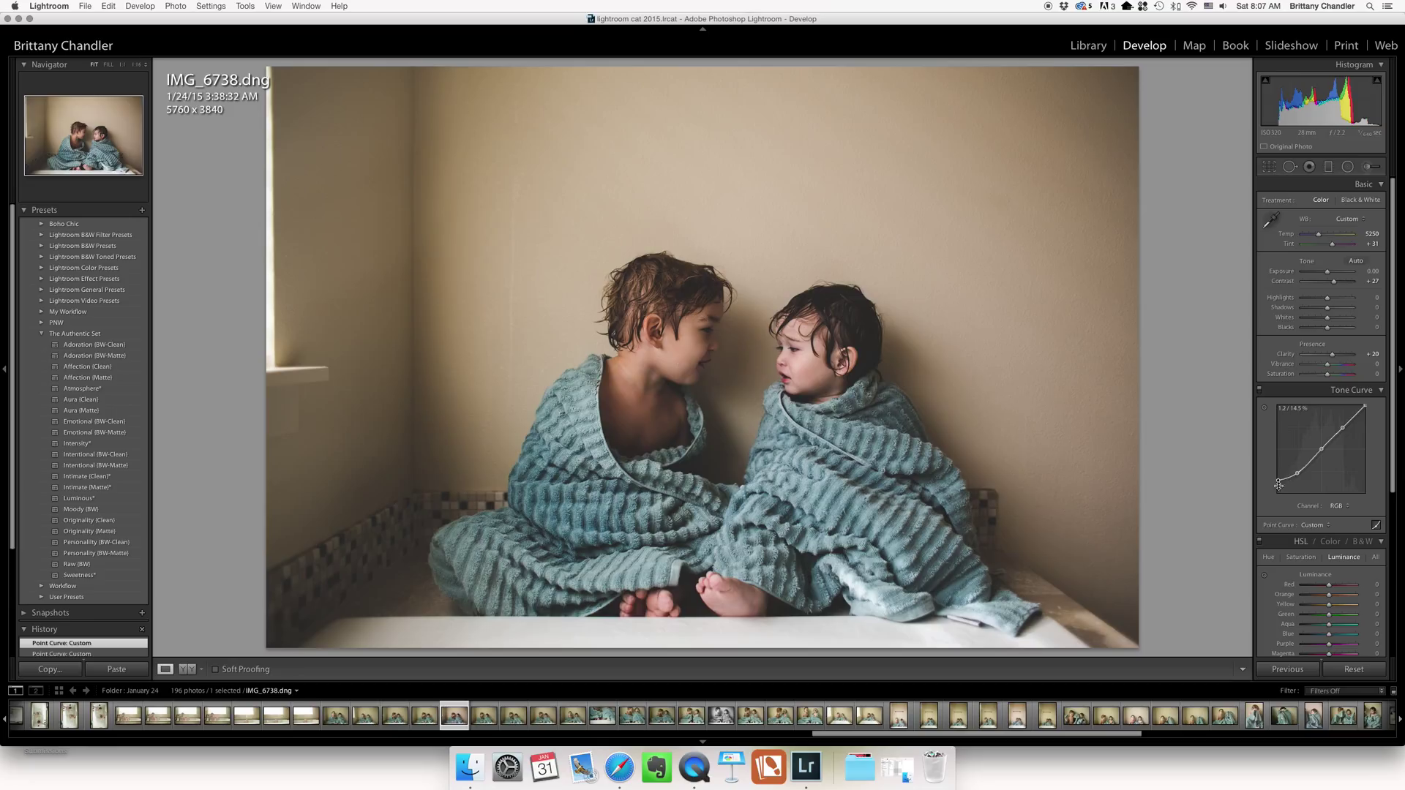
left_click_drag(1279, 481, 1279, 482)
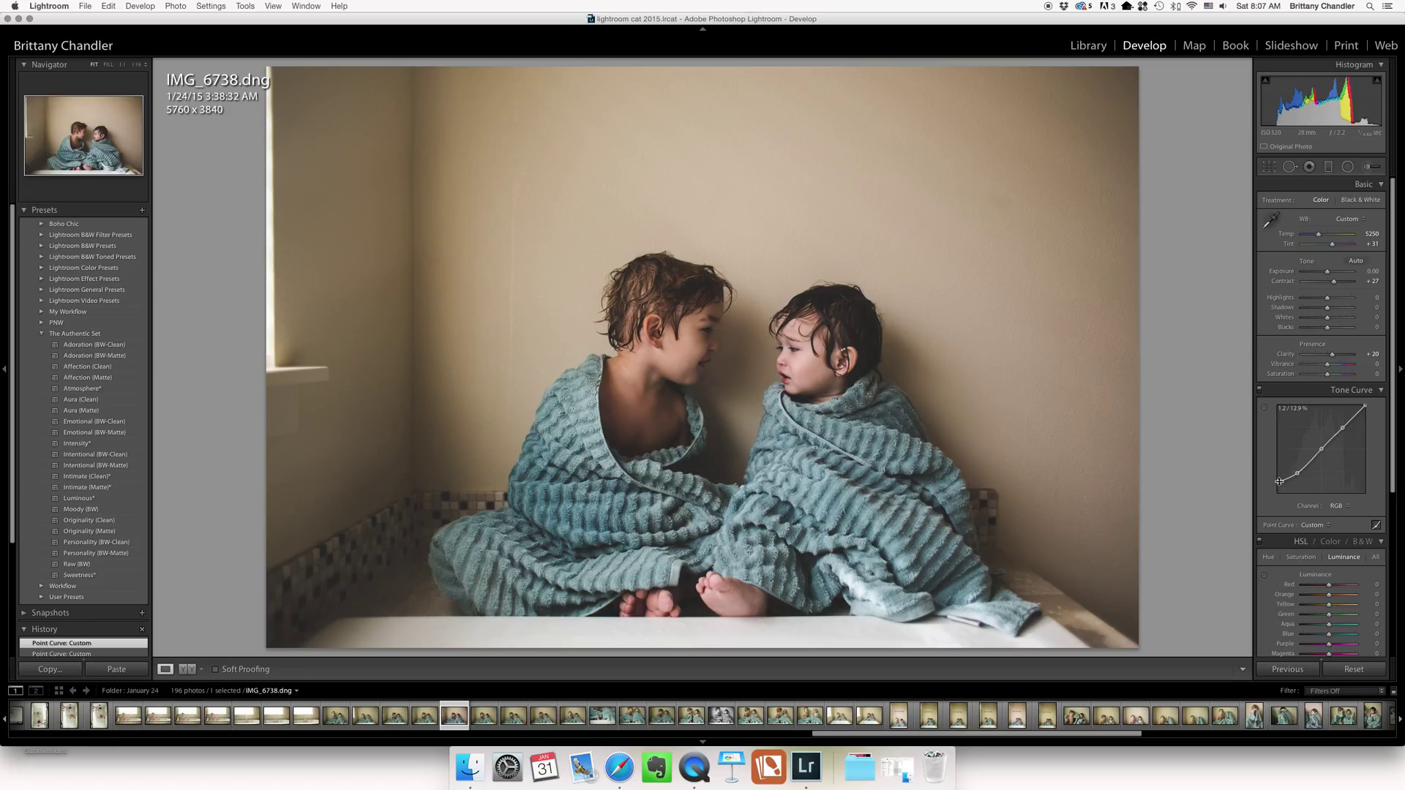
left_click(1360, 201)
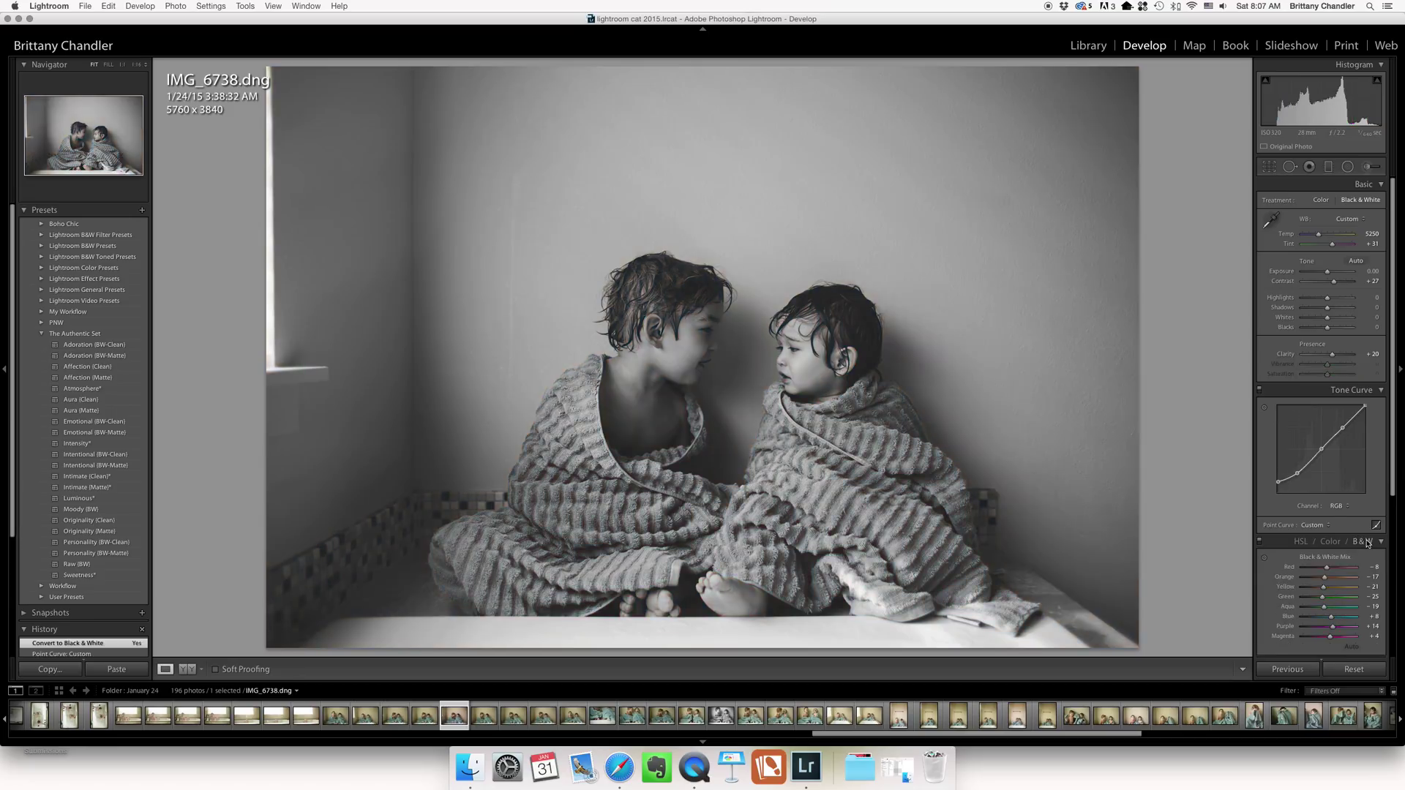
mouse_move(1364, 540)
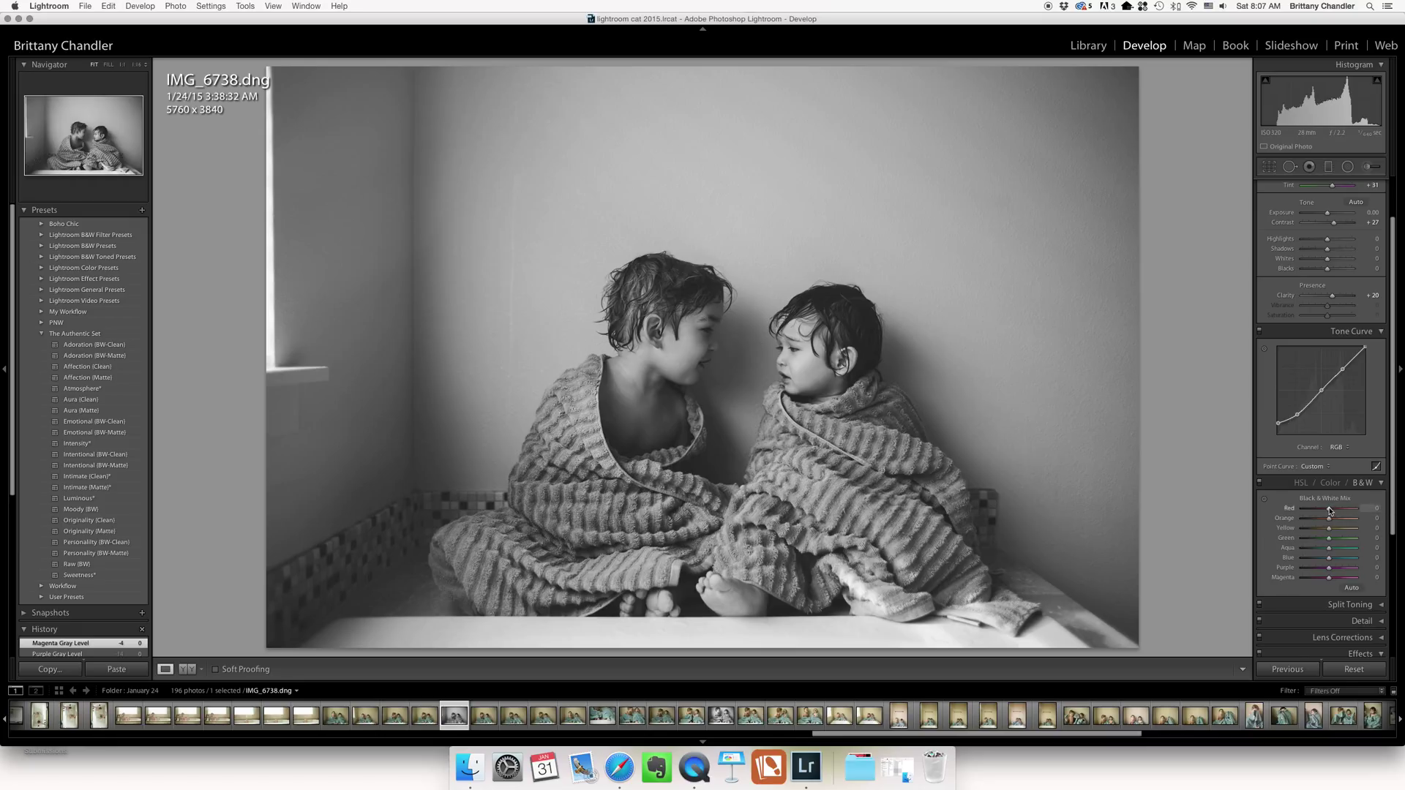
- Brighten the B&W mix with Red +6, Orange +12, Yellow +12 and Shadows +24
left_click_drag(1334, 518, 1358, 518)
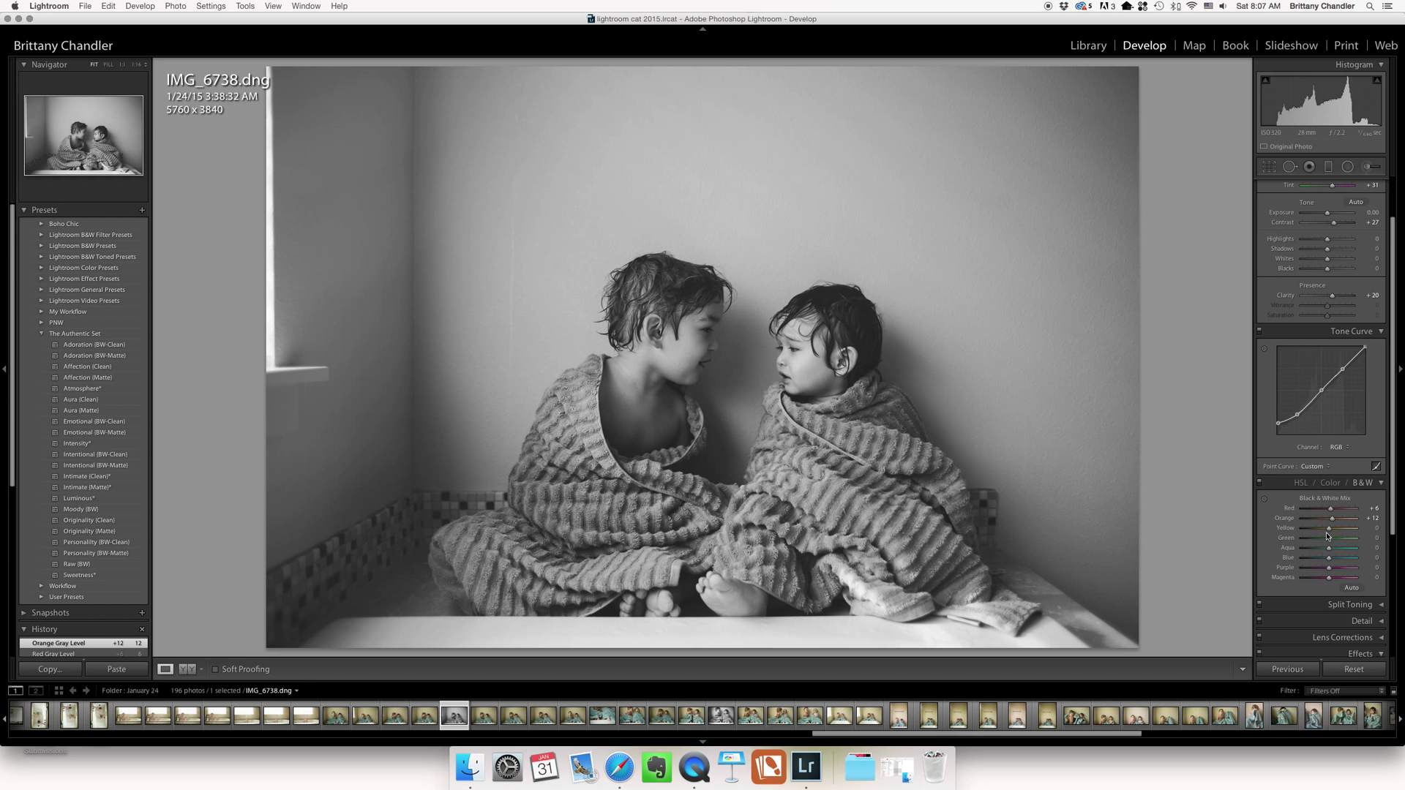
left_click_drag(1326, 528, 1331, 528)
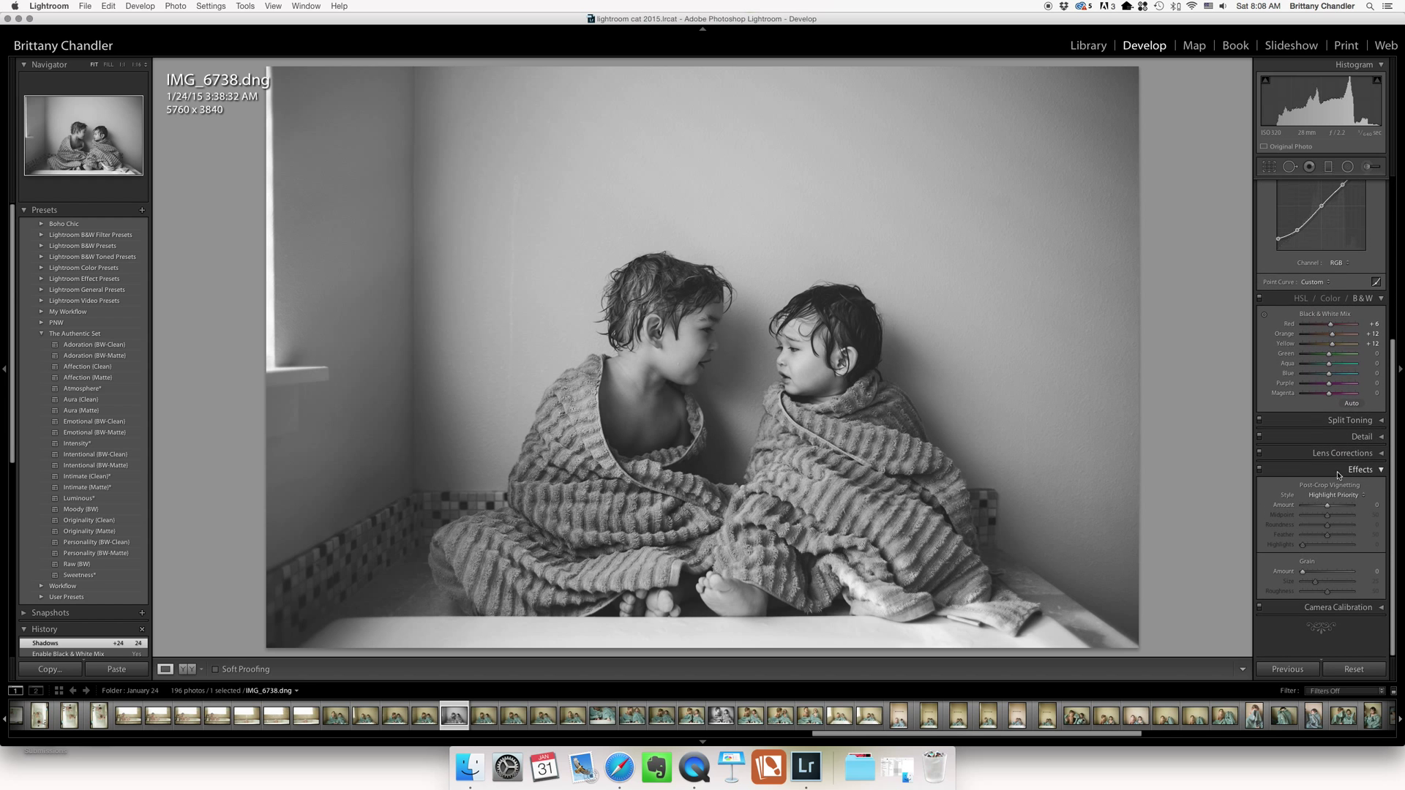
- Set Post-Crop Vignetting Amount slightly negative to darken the edges, and go to the View menu
left_click_drag(1334, 508, 1326, 508)
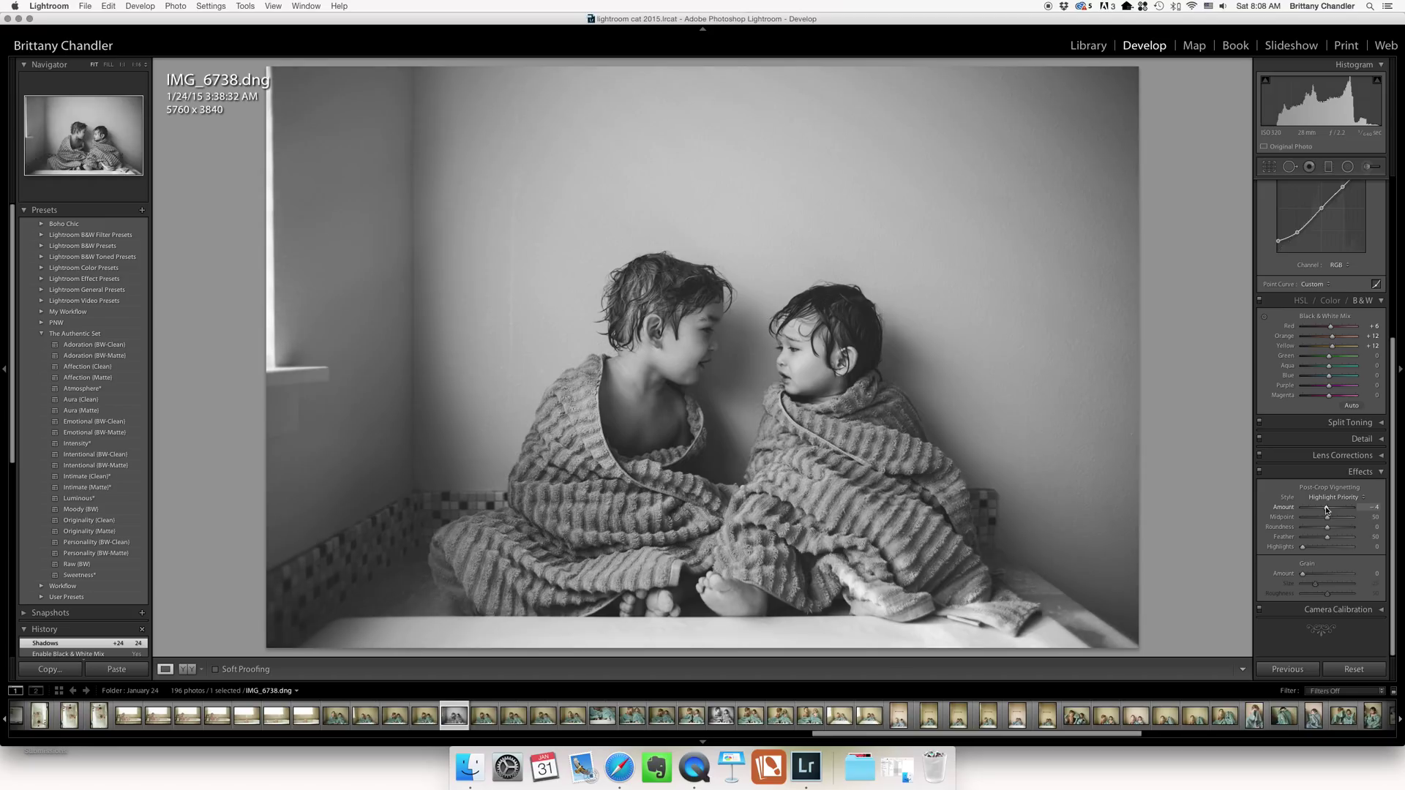
left_click_drag(1330, 506, 1325, 506)
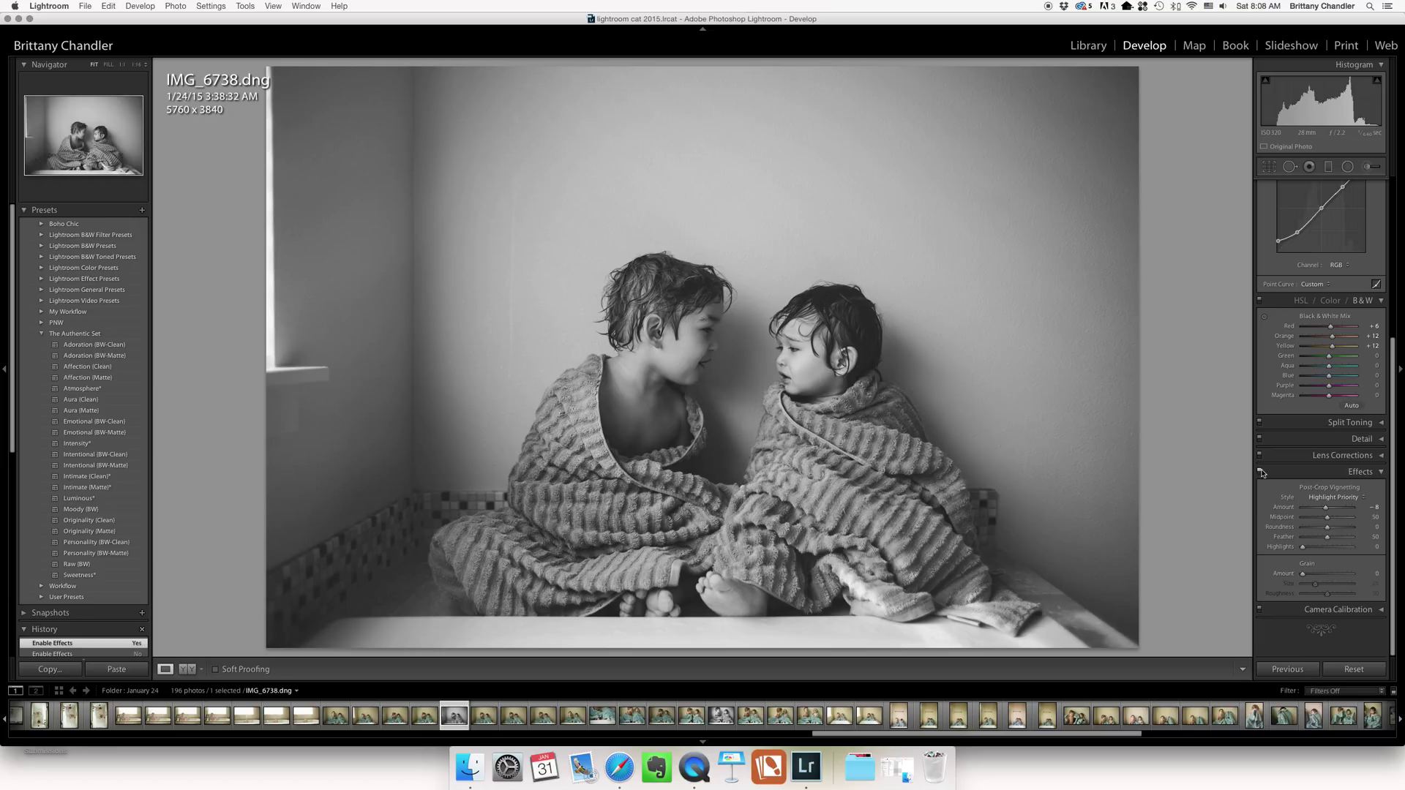
mouse_move(941, 224)
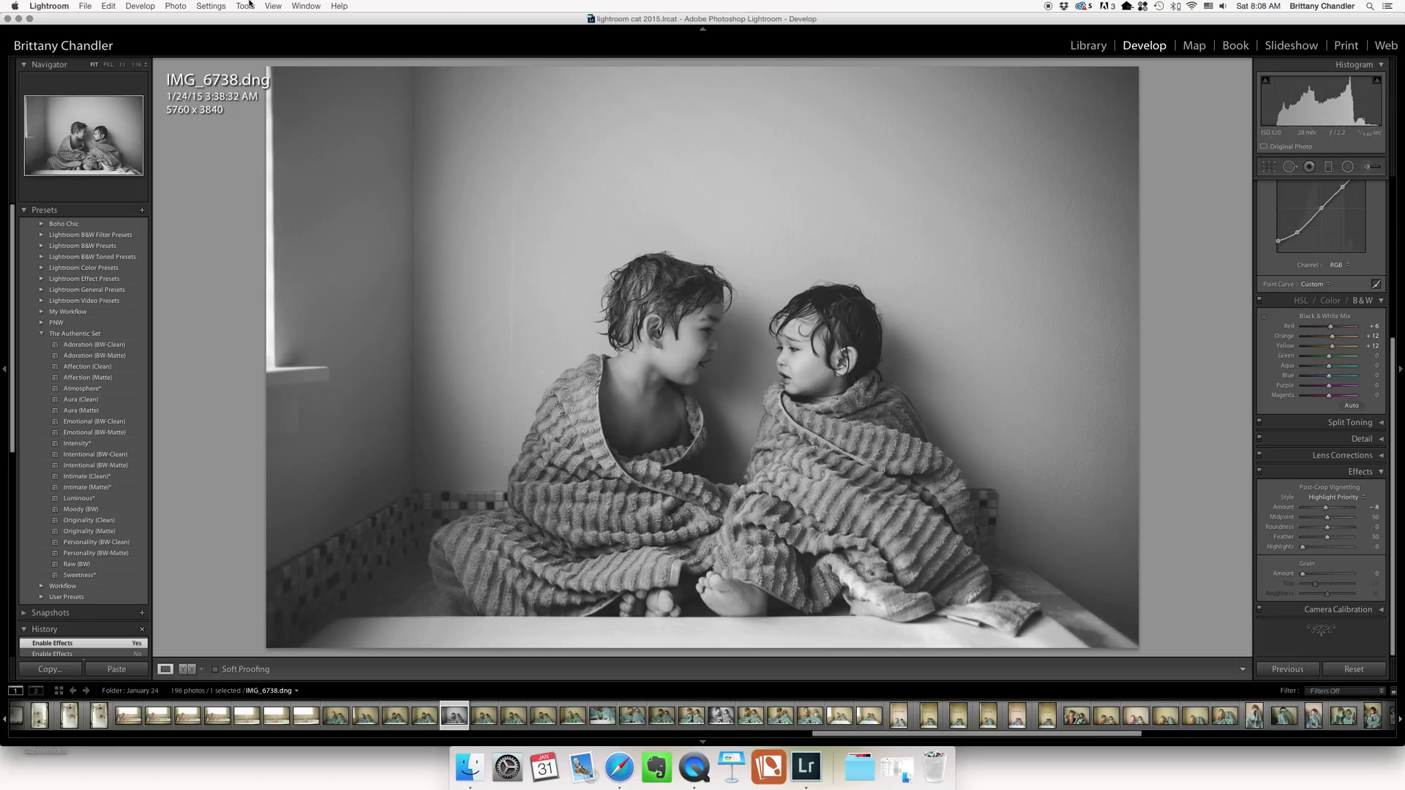
left_click(273, 6)
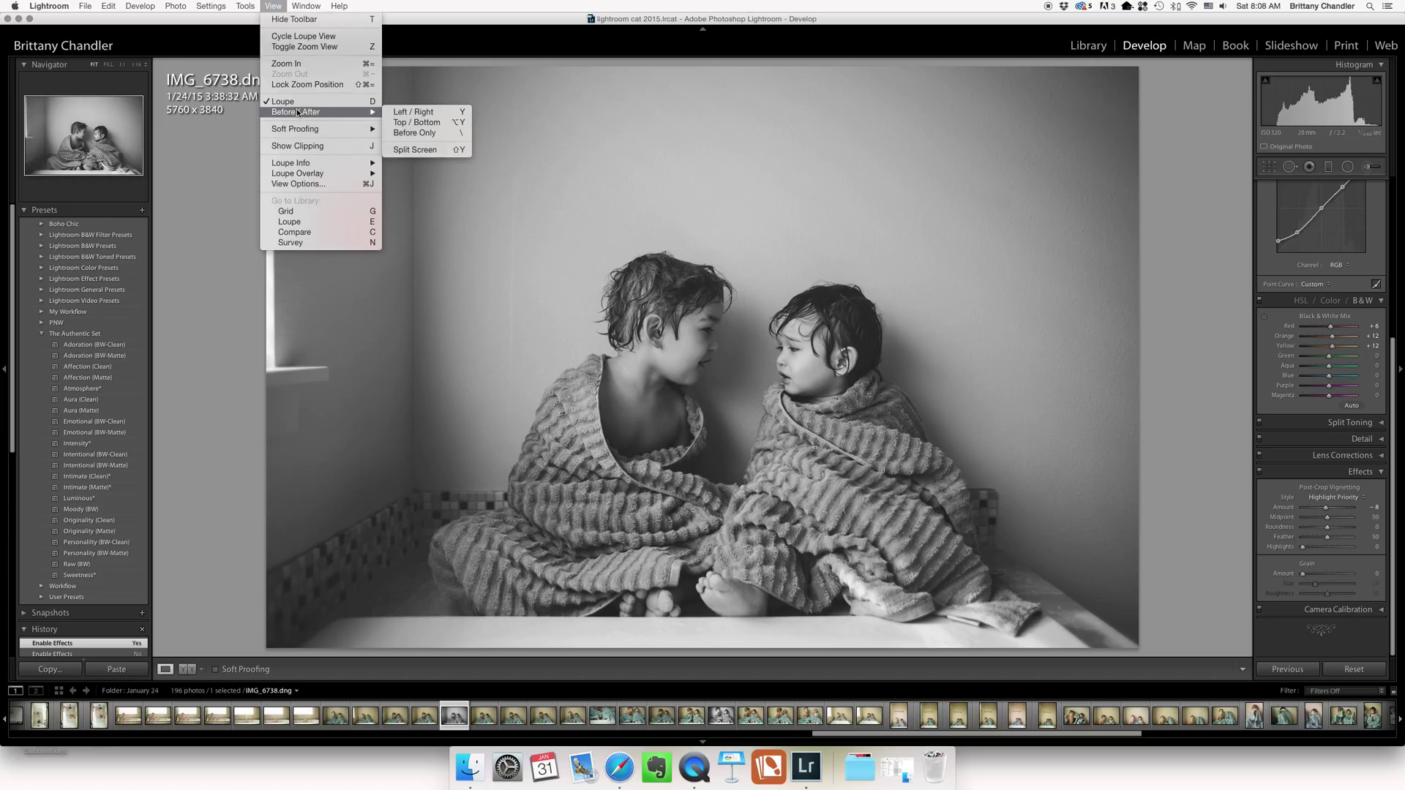